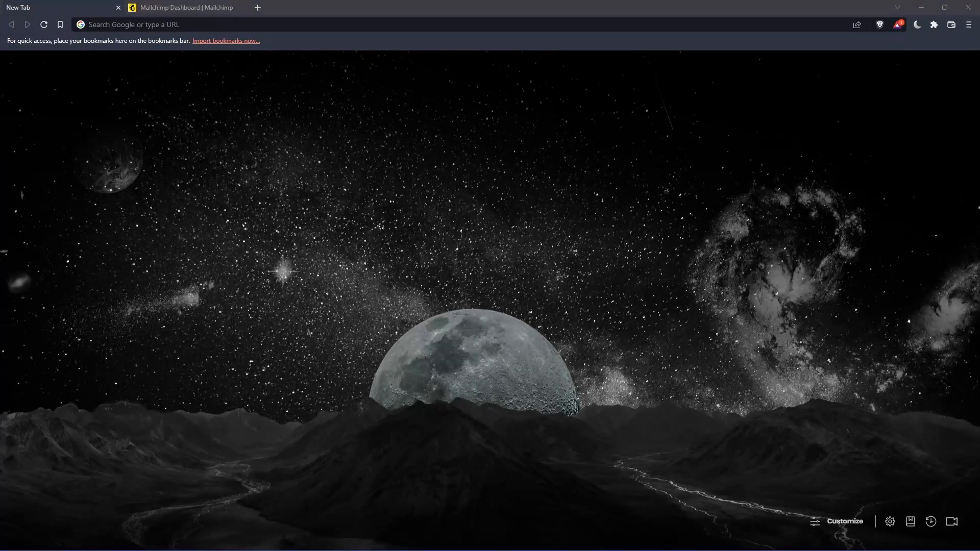
mouse_move(265, 291)
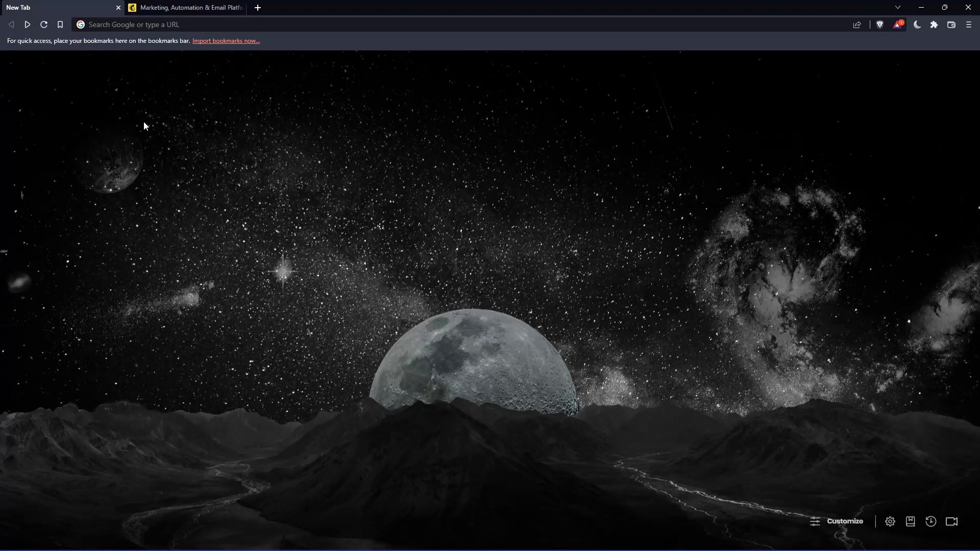
mouse_move(458, 259)
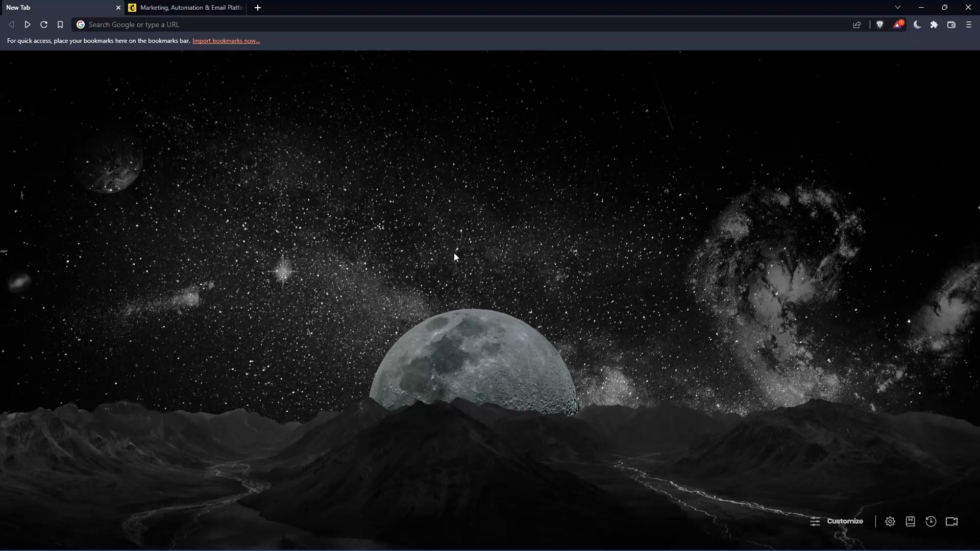
mouse_move(317, 81)
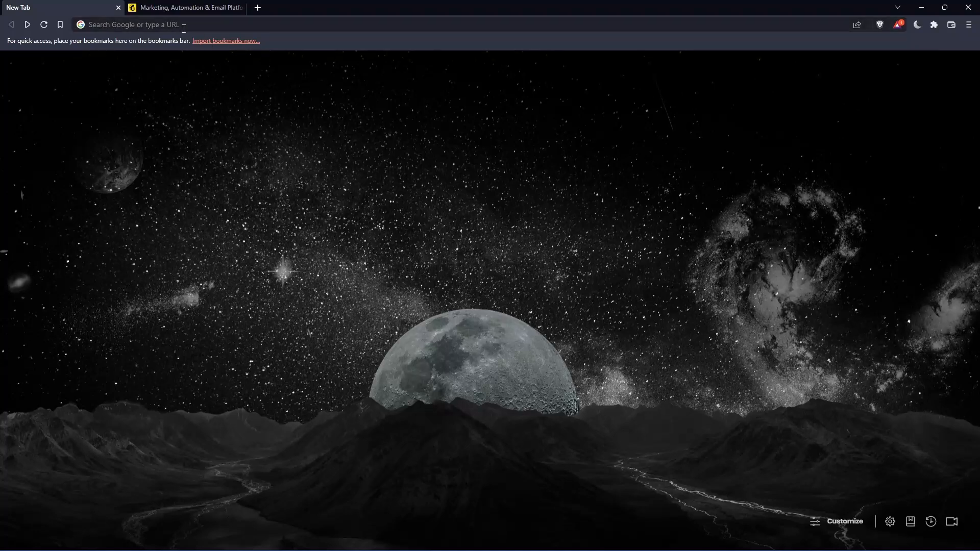
Load mailchimp.com in the current Brave tab
click(175, 24)
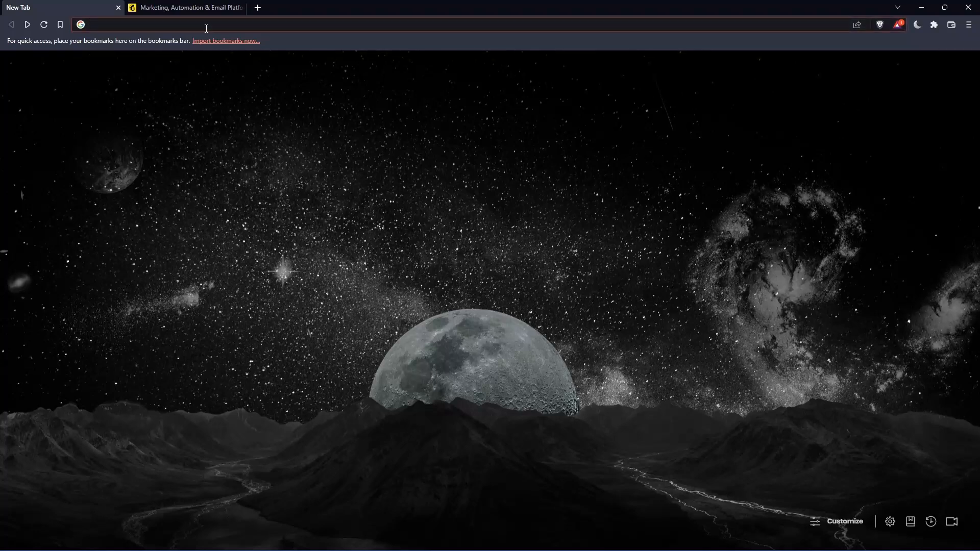
text(mailchimp.com)
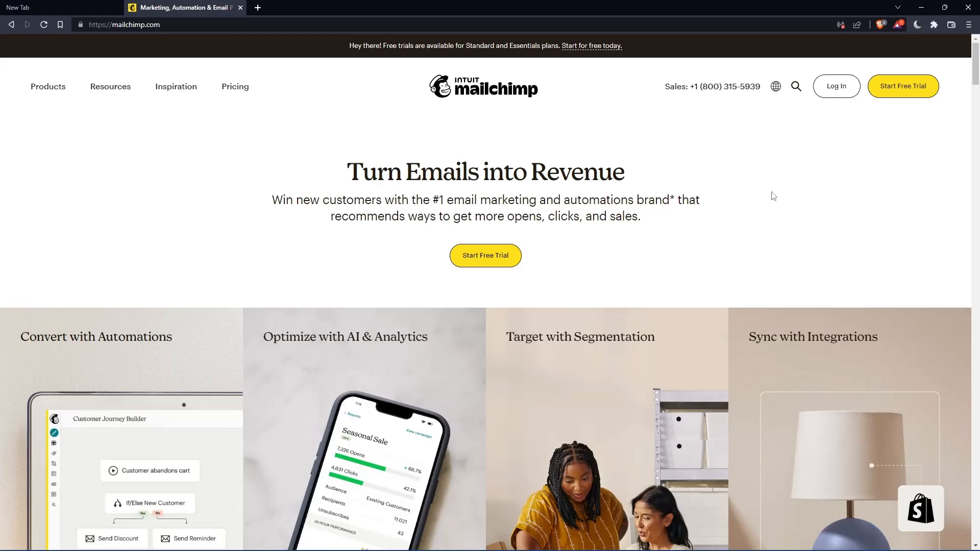
Open the Mailchimp Log In page at login.mailchimp.com
click(836, 85)
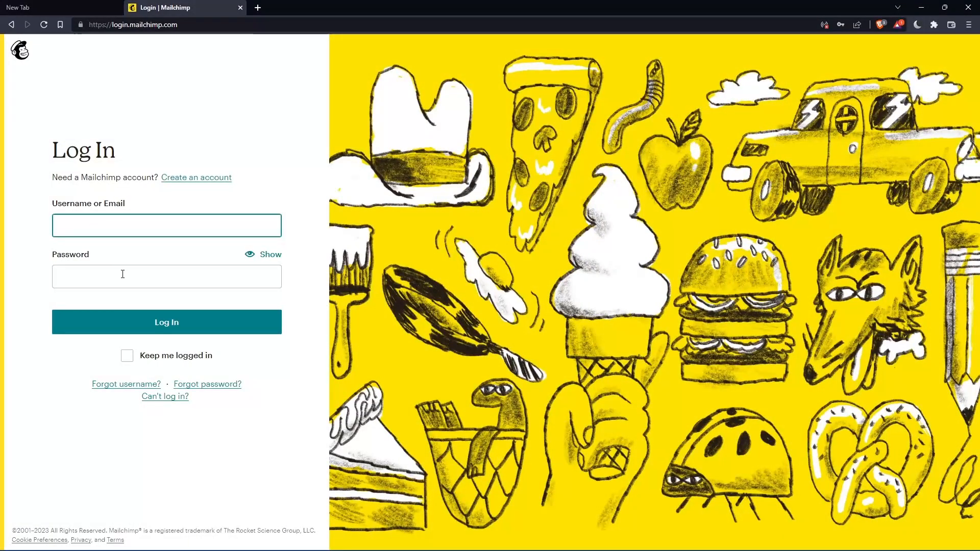
mouse_move(158, 343)
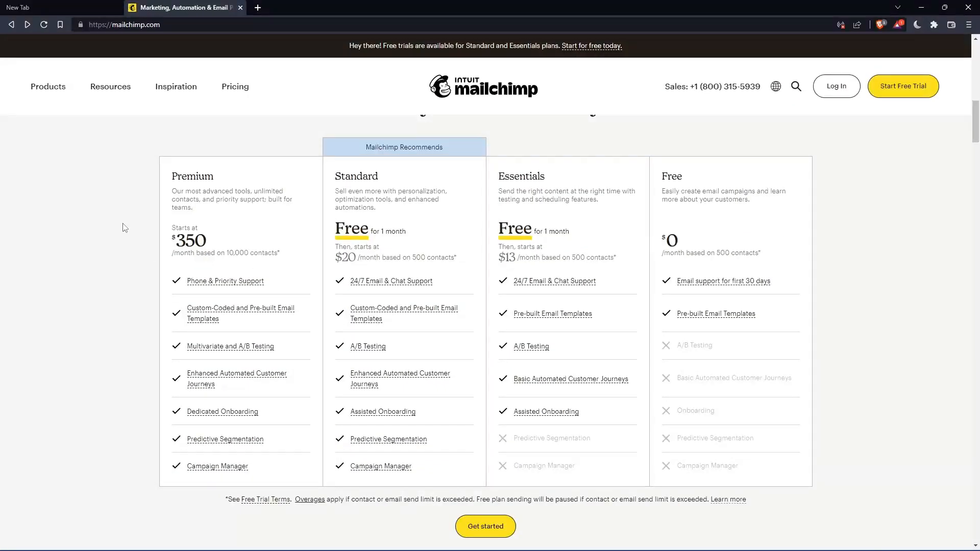
mouse_move(347, 341)
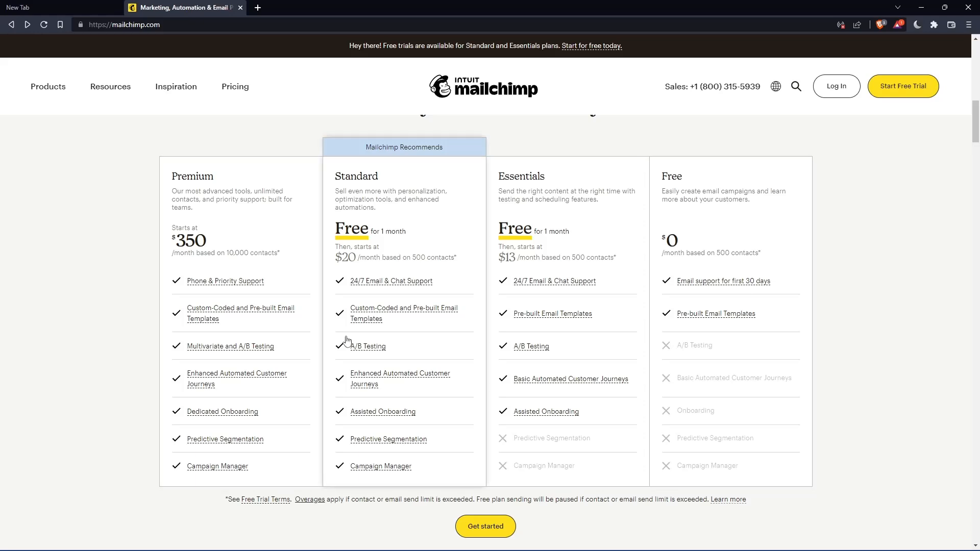
mouse_move(321, 379)
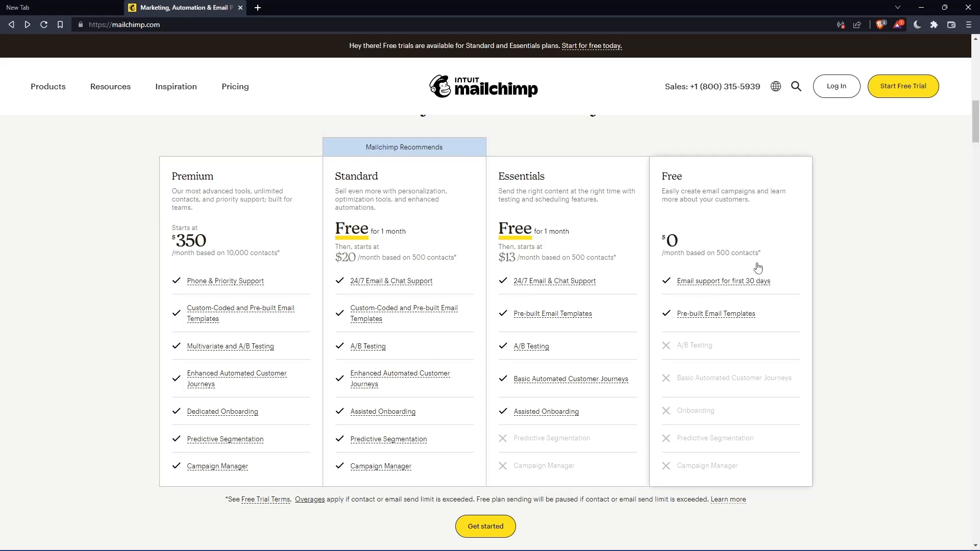
mouse_move(730, 201)
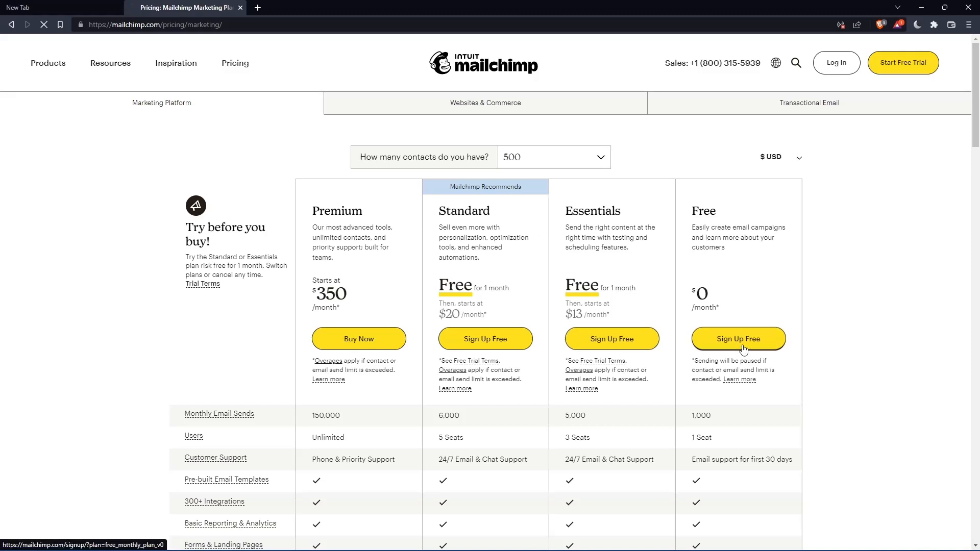
Submit the Free plan signup form to reach the 'Check your email' activation page
click(739, 339)
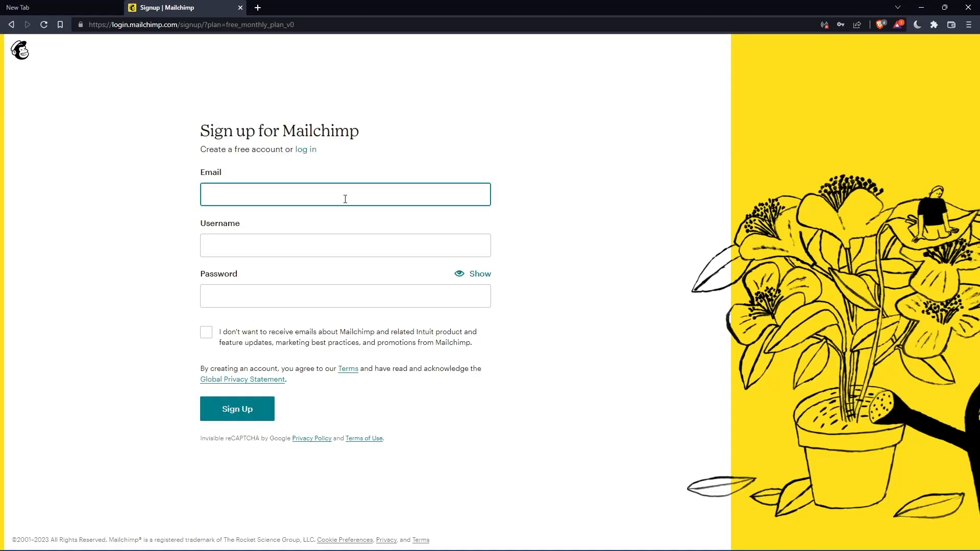
mouse_move(554, 168)
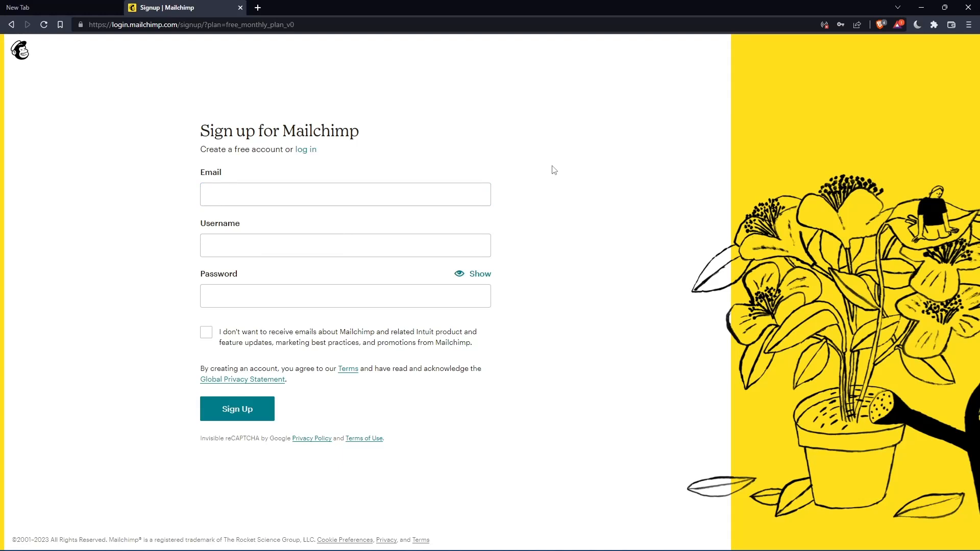
click(237, 409)
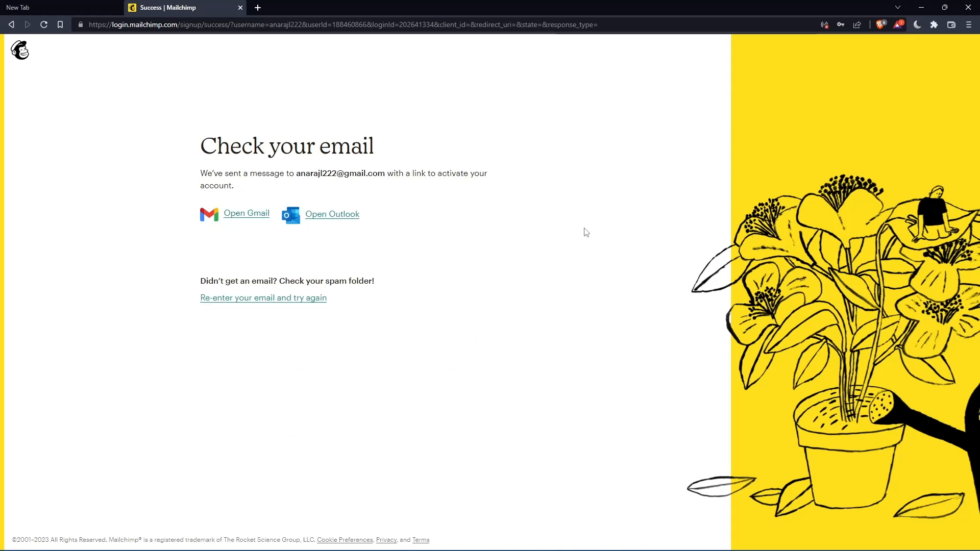
mouse_move(582, 230)
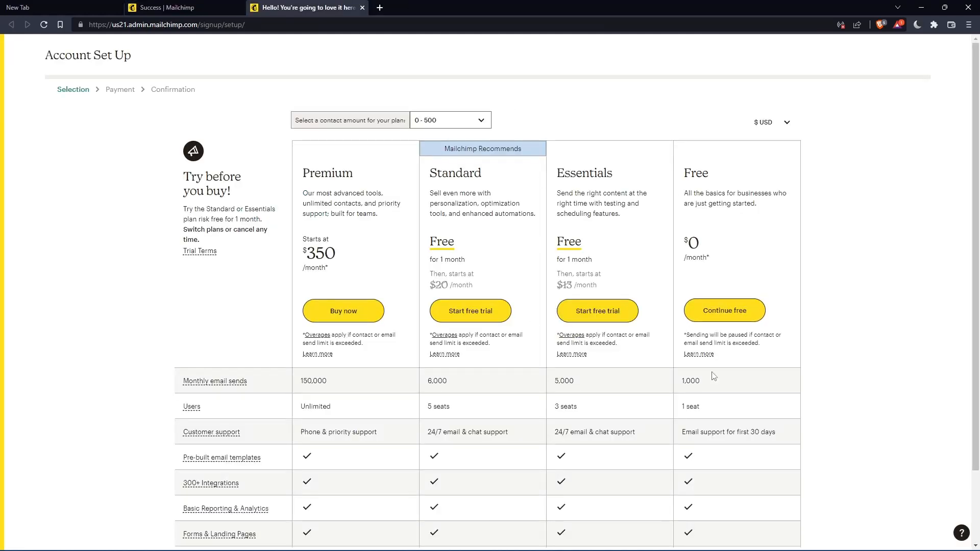
mouse_move(736, 312)
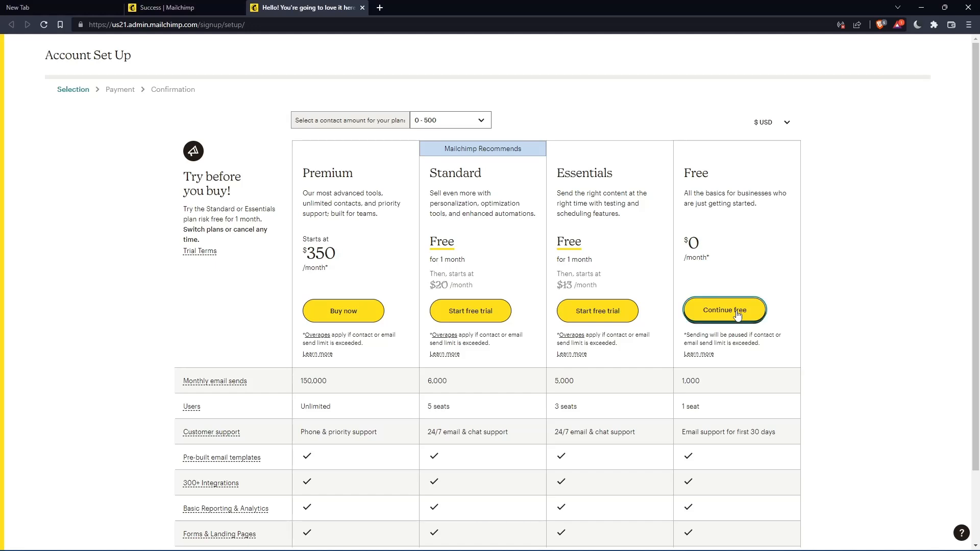
Continue on the free plan, entering name 'biba', business 'mromix0' and the business address
click(724, 311)
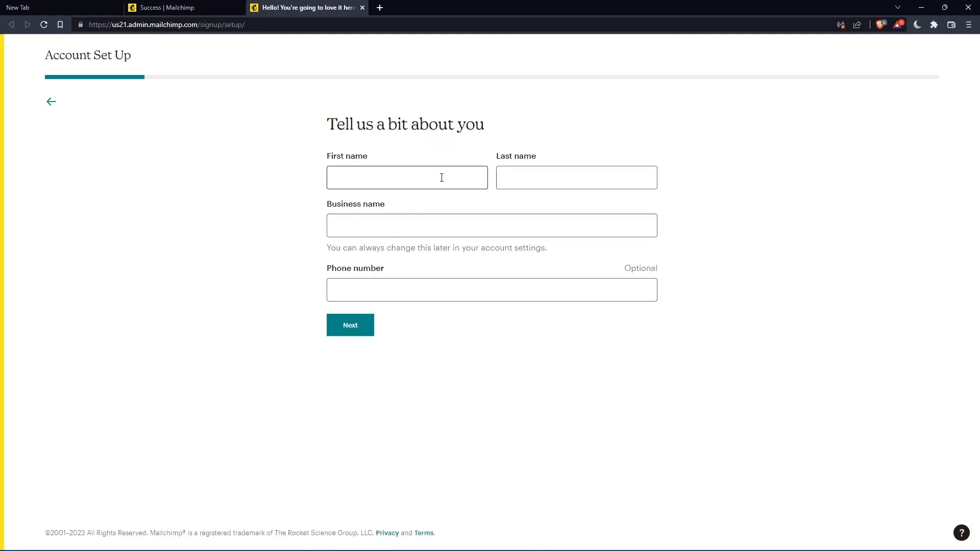
click(577, 177)
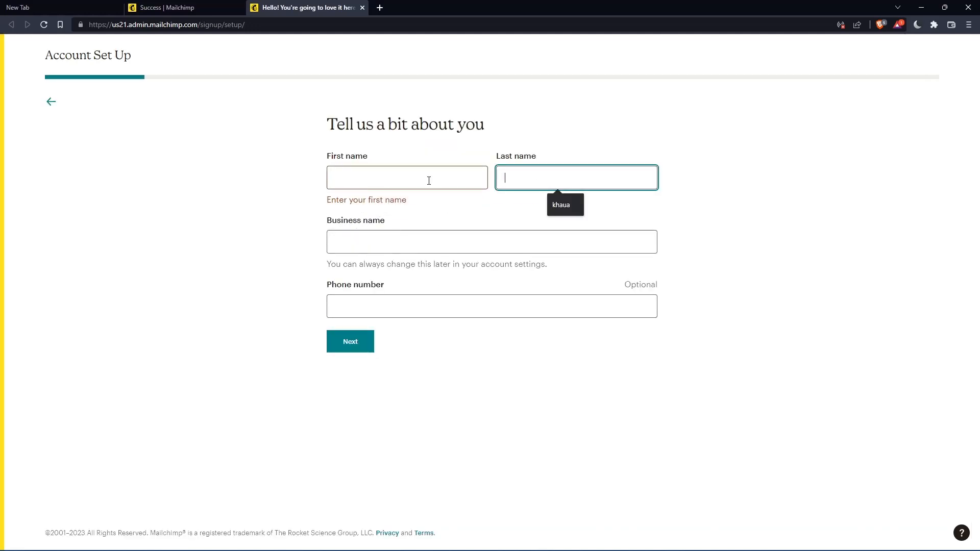
text(biba)
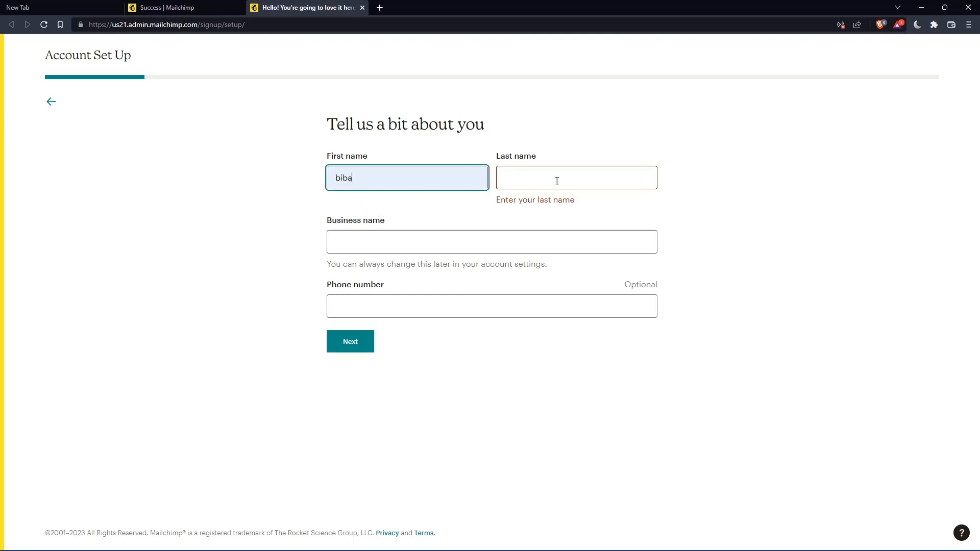
text(mromix01)
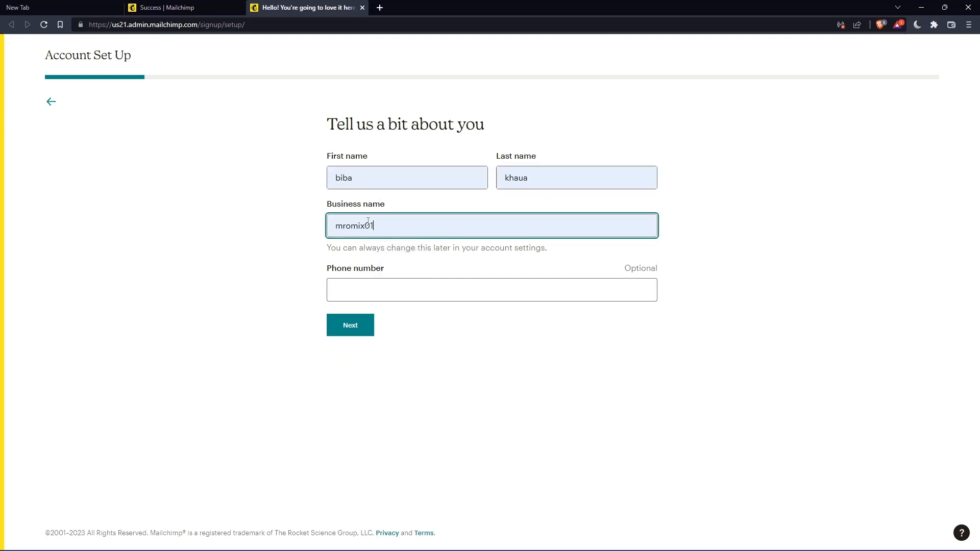
key(Backspace)
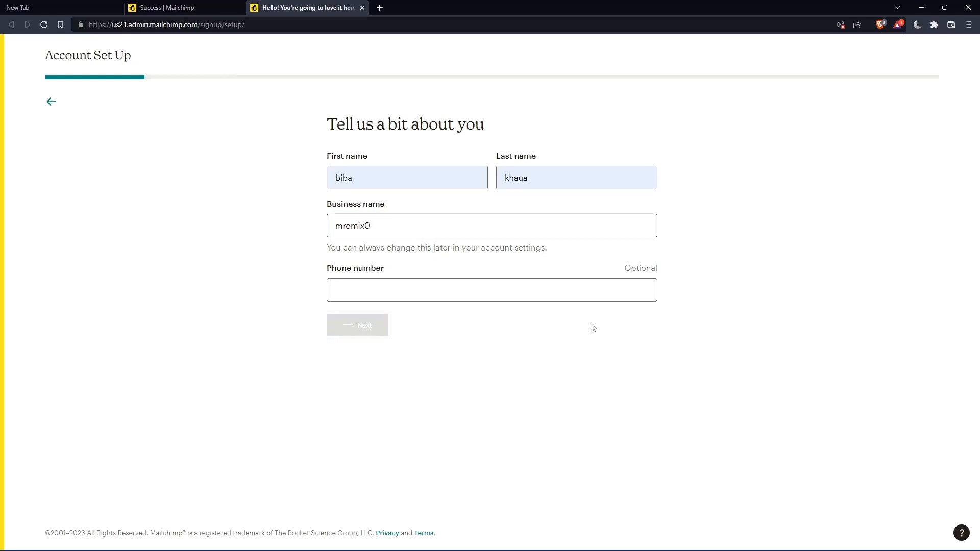
click(357, 325)
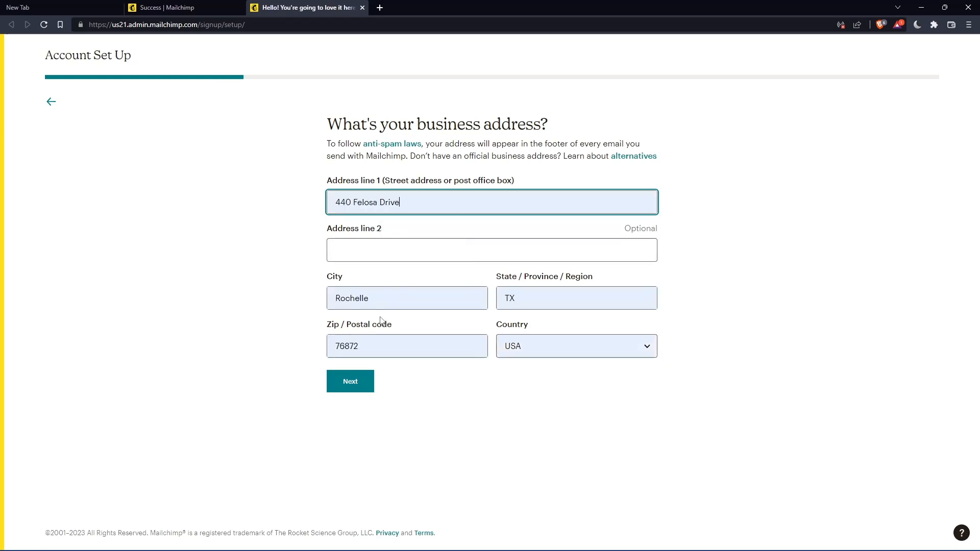
click(350, 382)
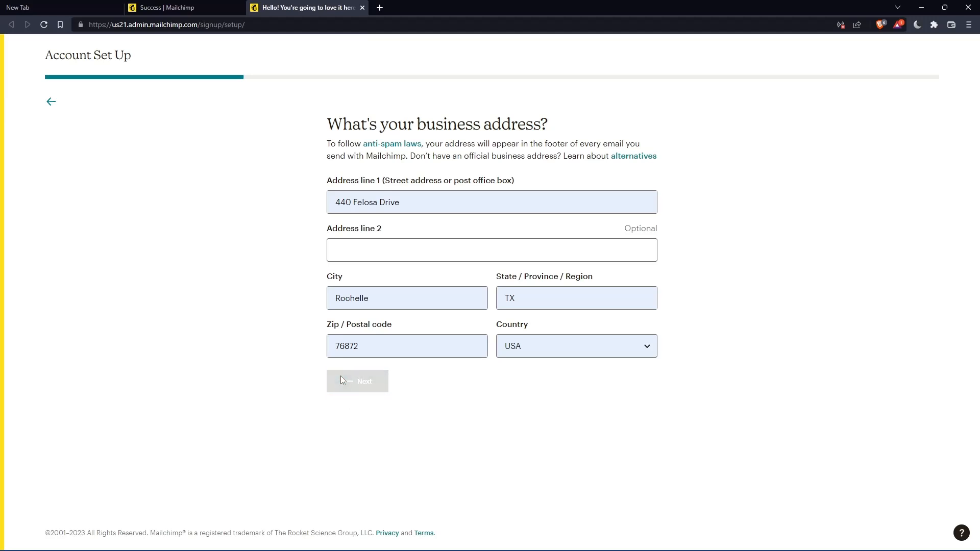
click(358, 382)
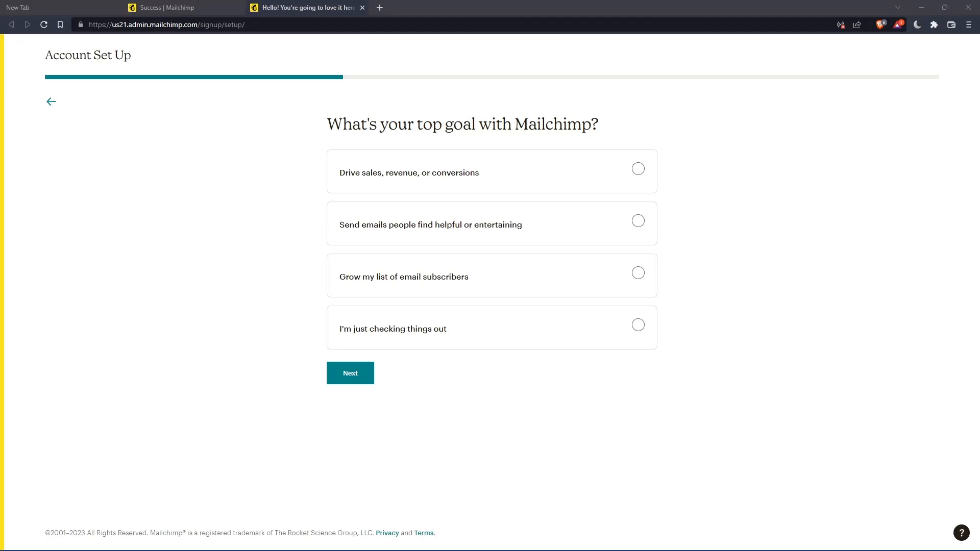
Pick 'I'm just checking things out', skip brand import and newsletters, and enter the dashboard
click(350, 373)
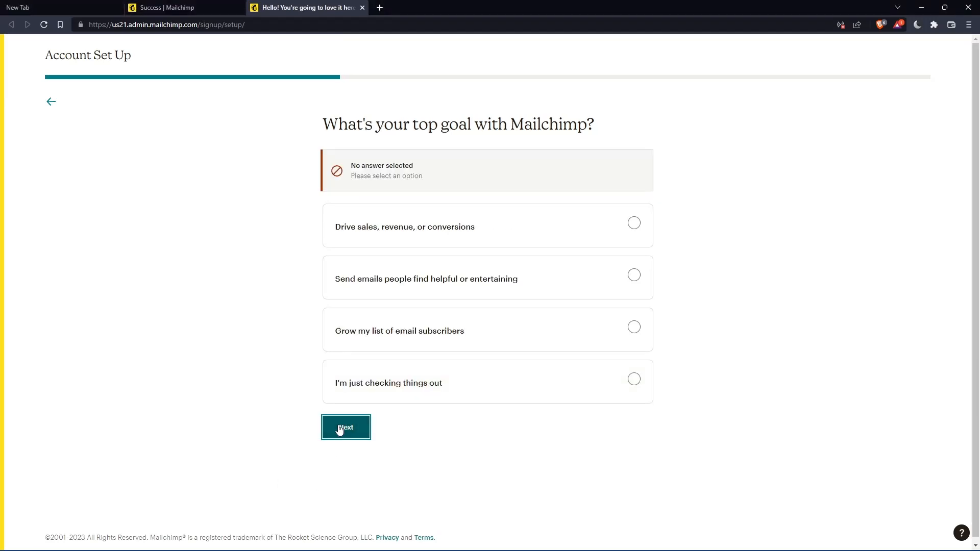
mouse_move(532, 399)
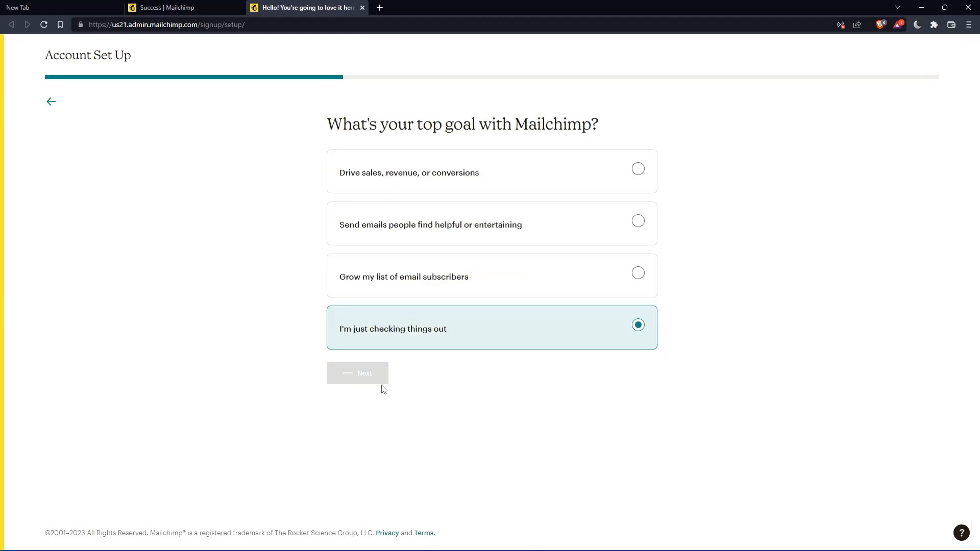
click(358, 374)
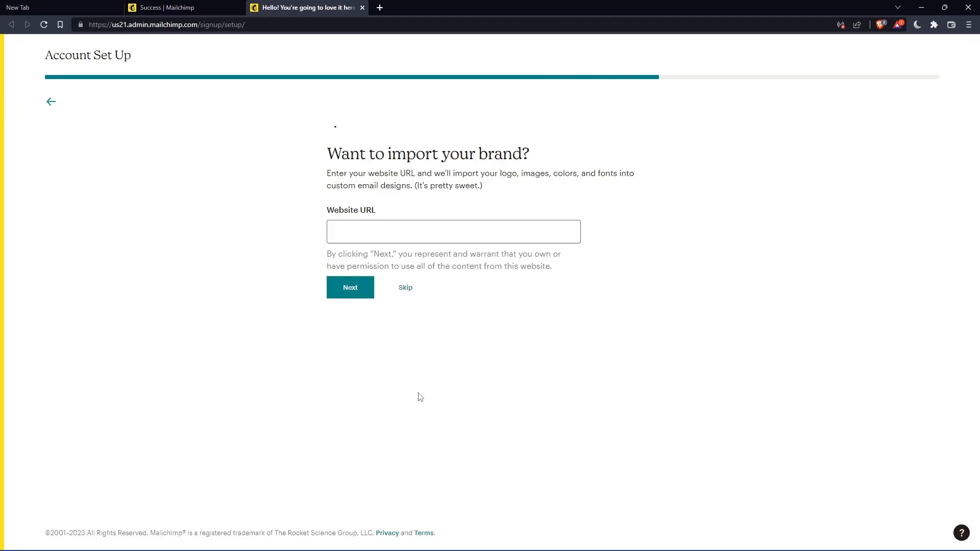
click(405, 288)
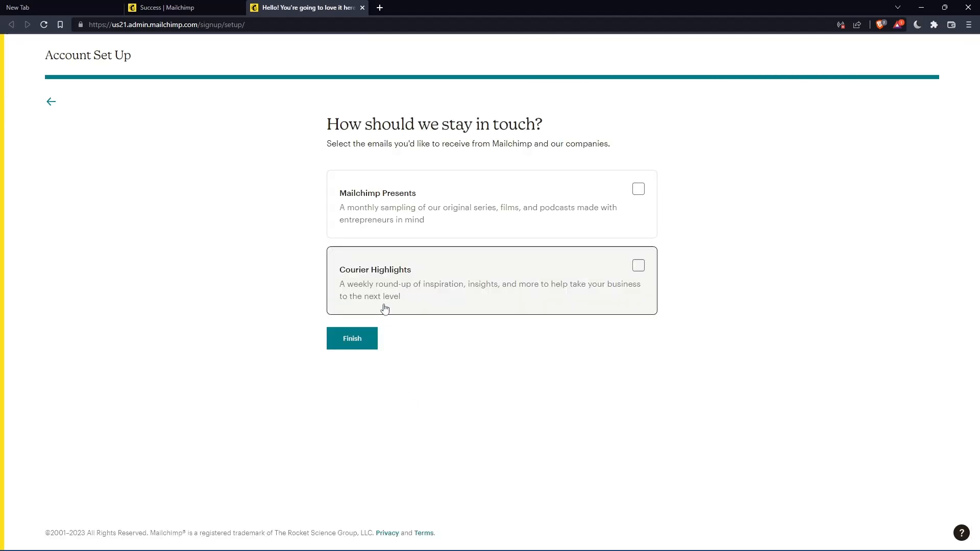
click(353, 338)
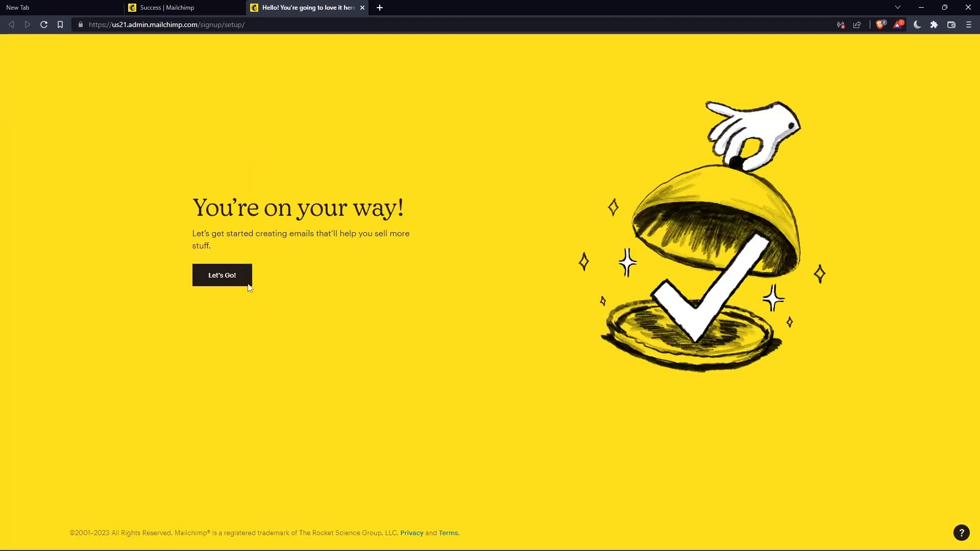
click(222, 275)
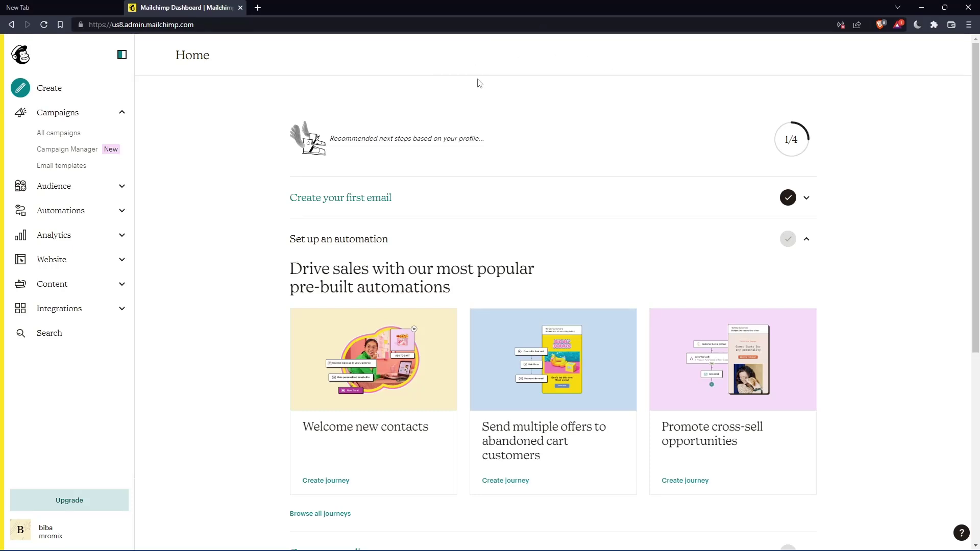
Open All campaigns from the Campaigns menu and scroll through the Untitled drafts
click(58, 112)
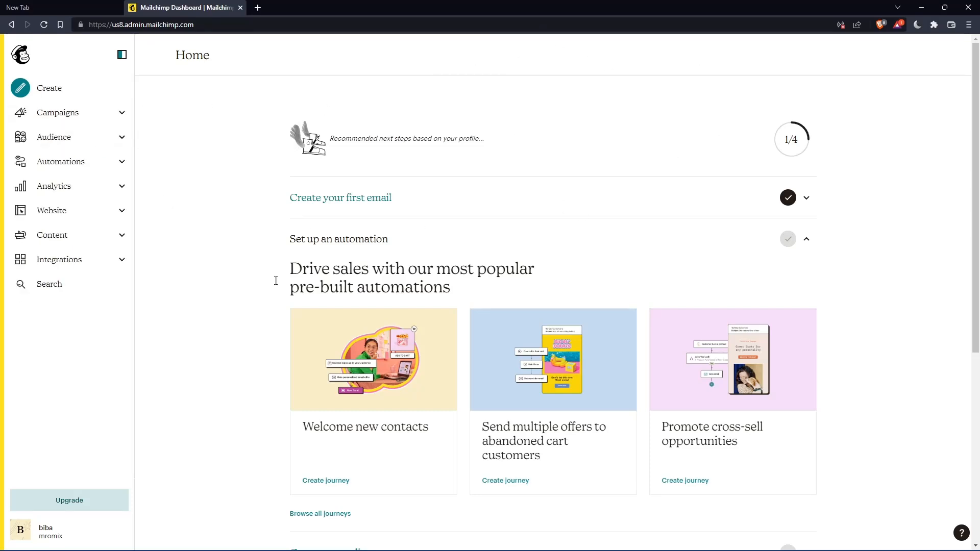
mouse_move(71, 440)
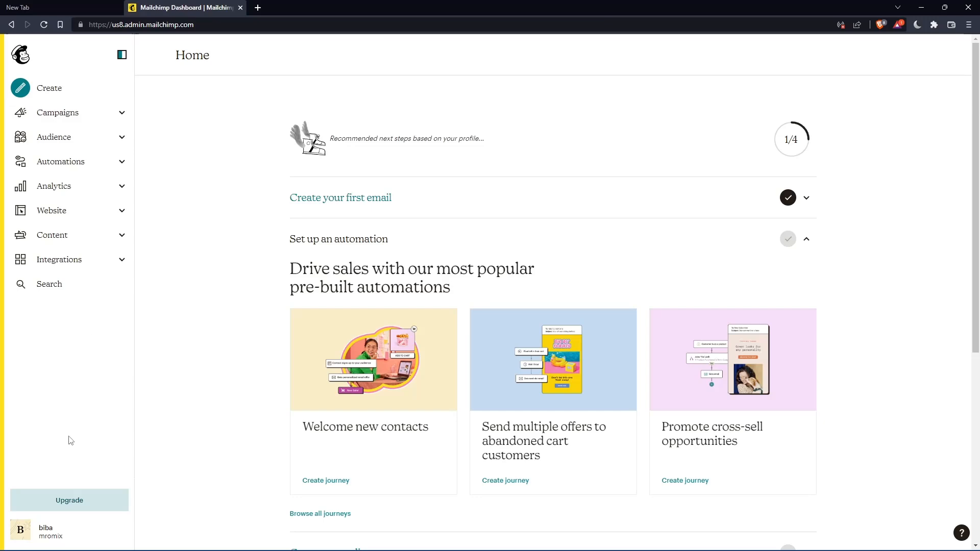
click(57, 133)
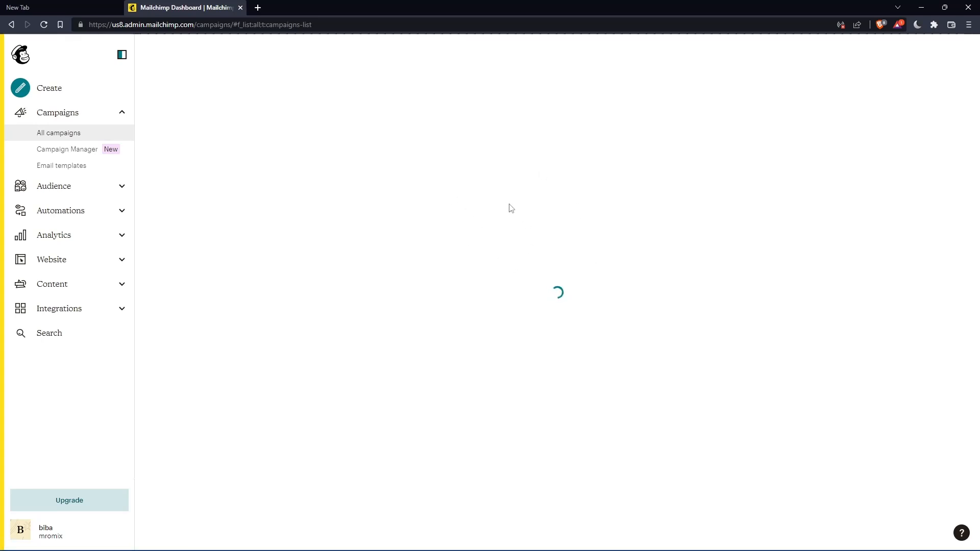
mouse_move(518, 273)
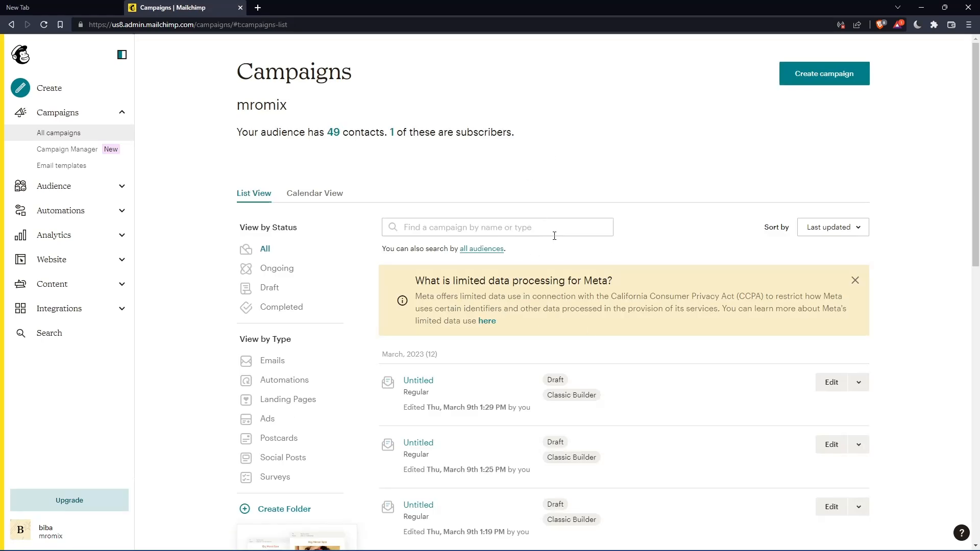
mouse_move(518, 206)
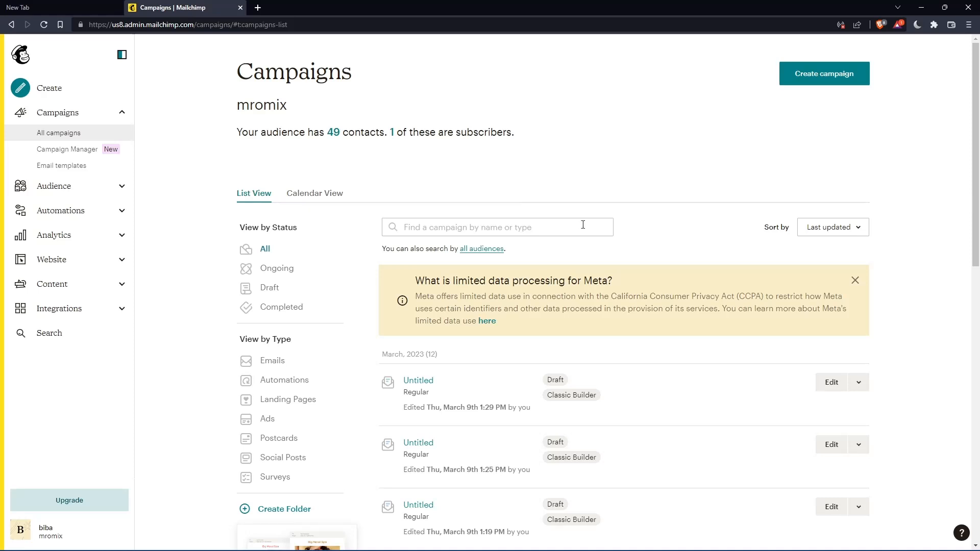
scroll(down, 3)
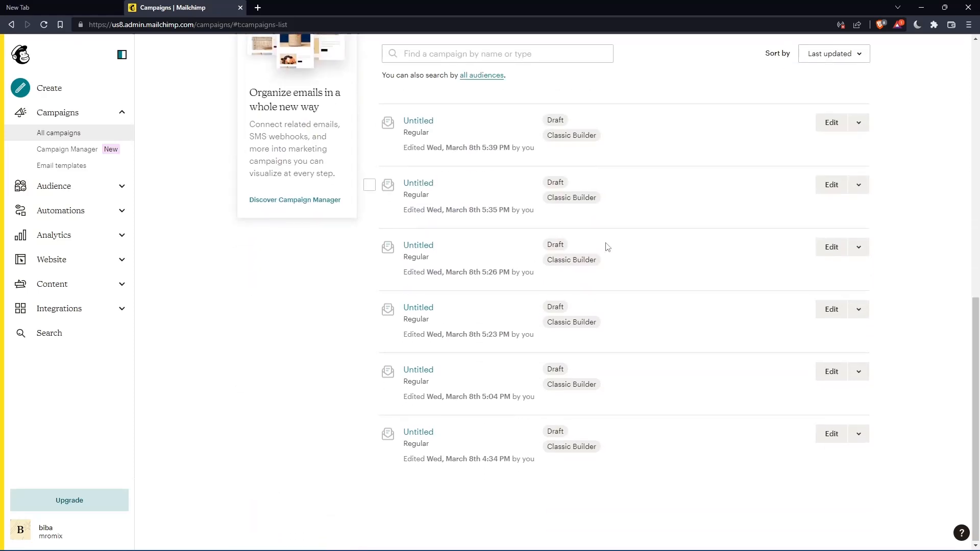
scroll(up, 3)
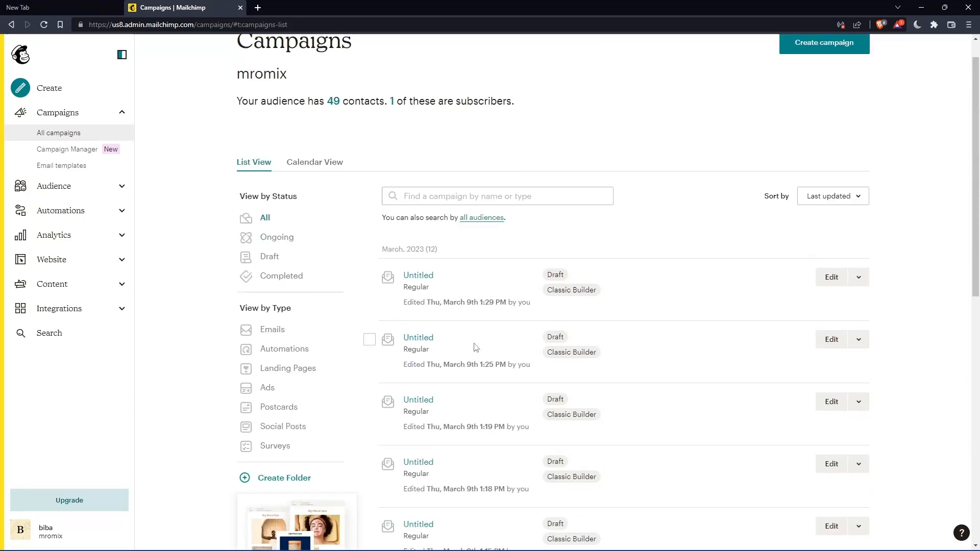
mouse_move(836, 277)
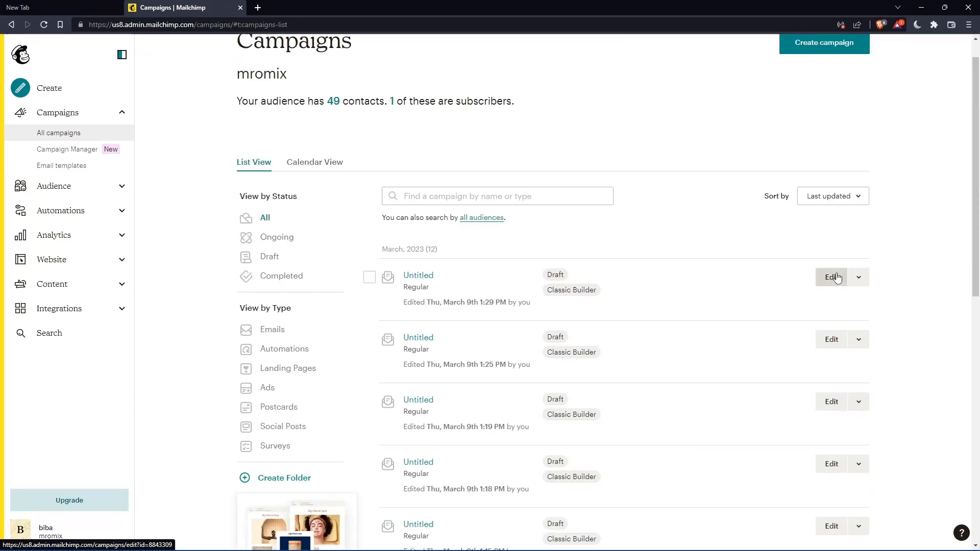
Open the top Untitled draft in the editor after dismissing its actions dropdown
click(859, 277)
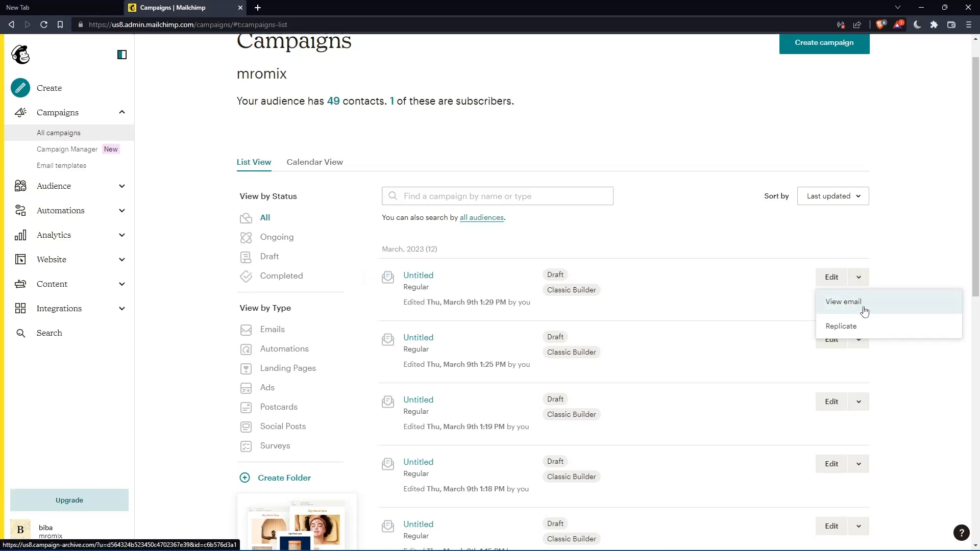
click(832, 277)
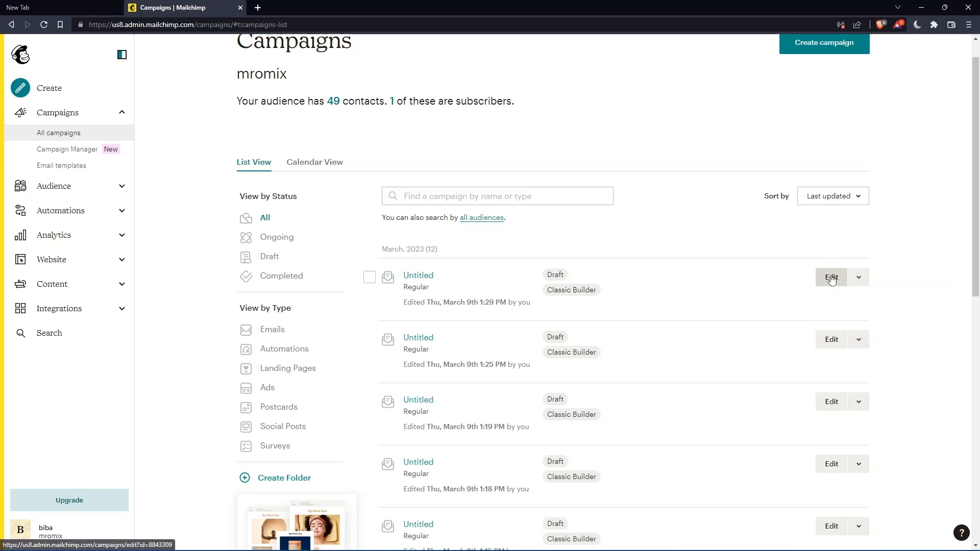
click(832, 277)
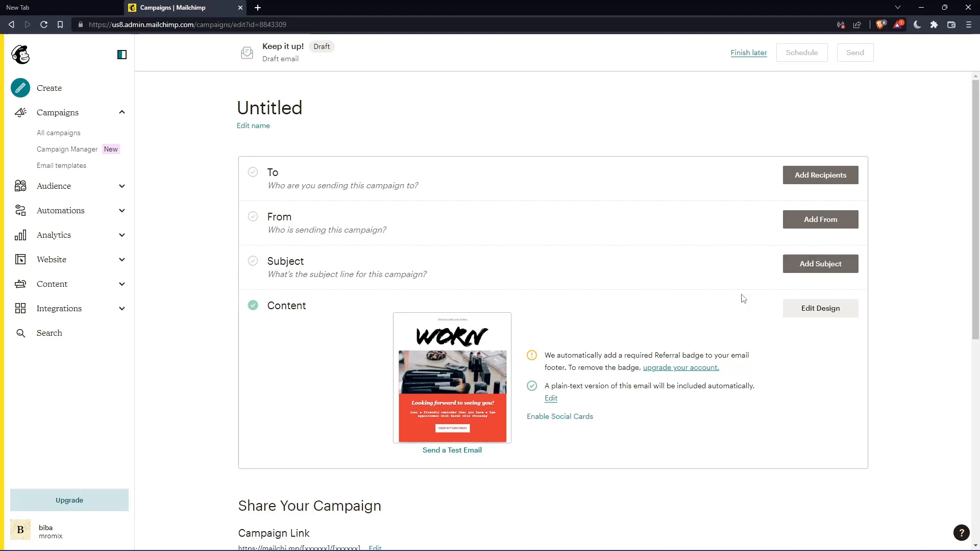
scroll(down, 3)
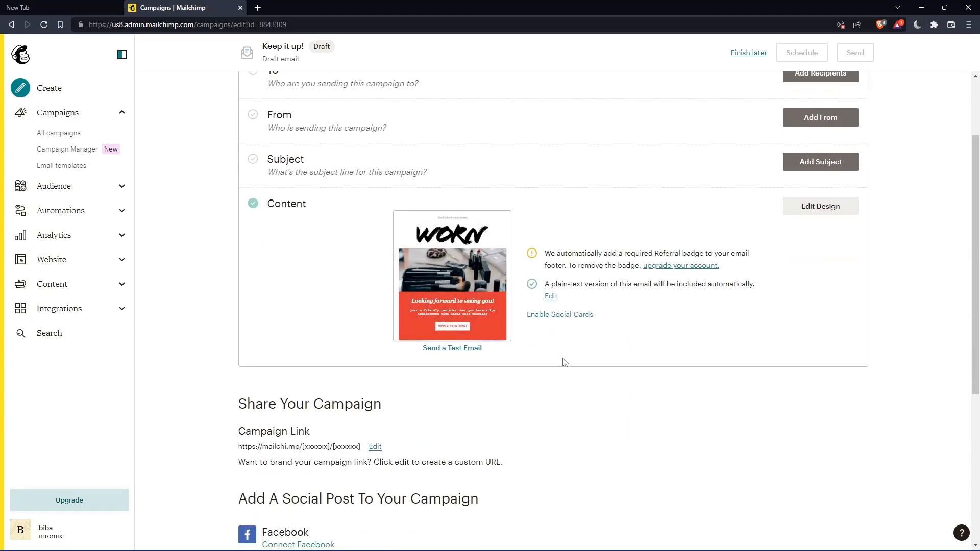
scroll(down, 3)
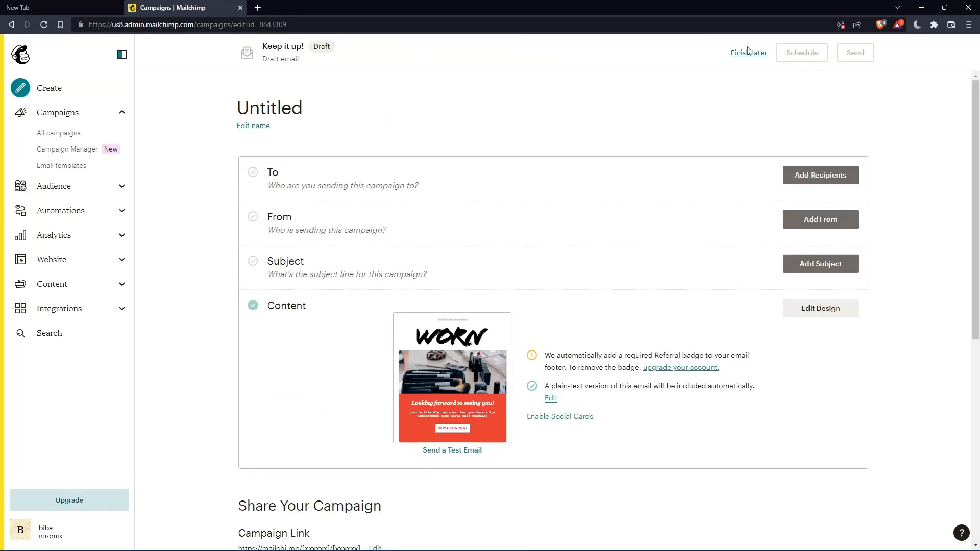
mouse_move(619, 80)
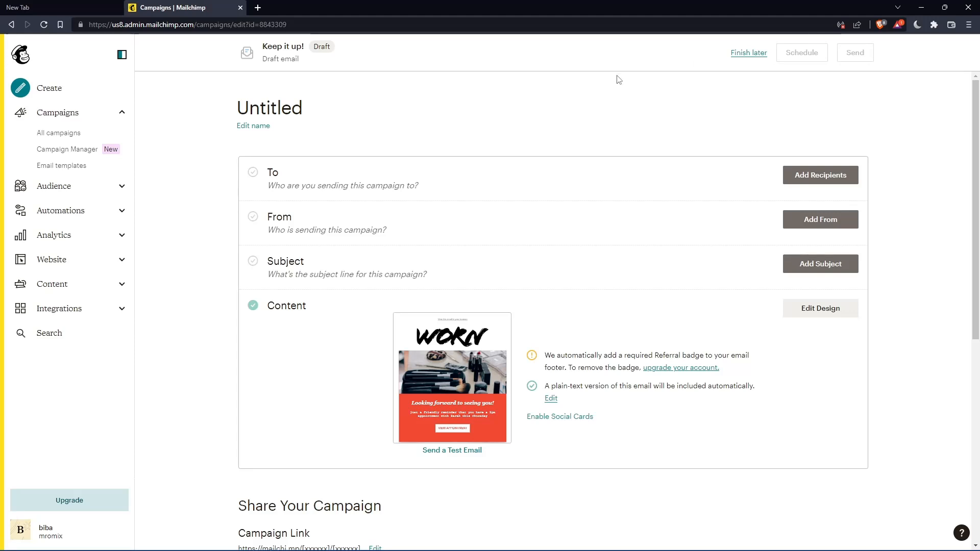
mouse_move(521, 54)
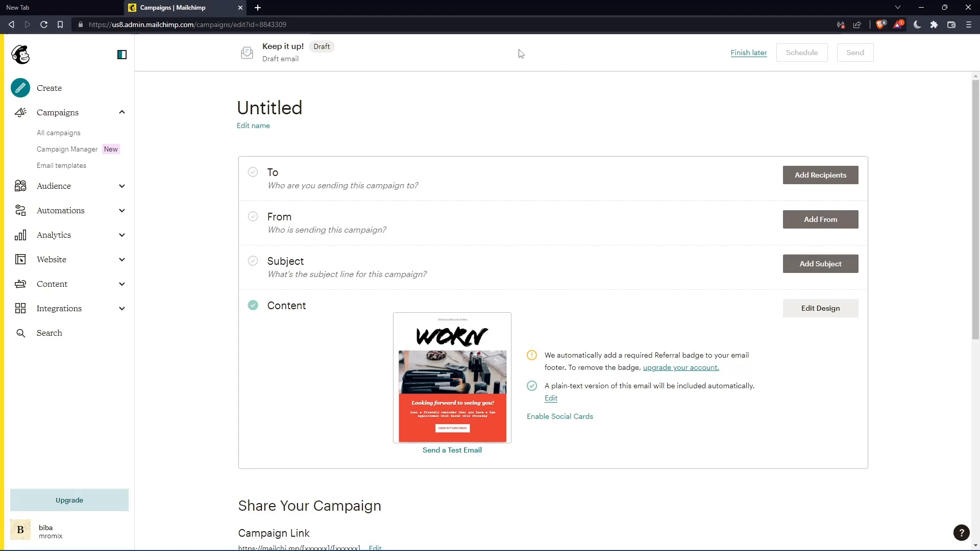